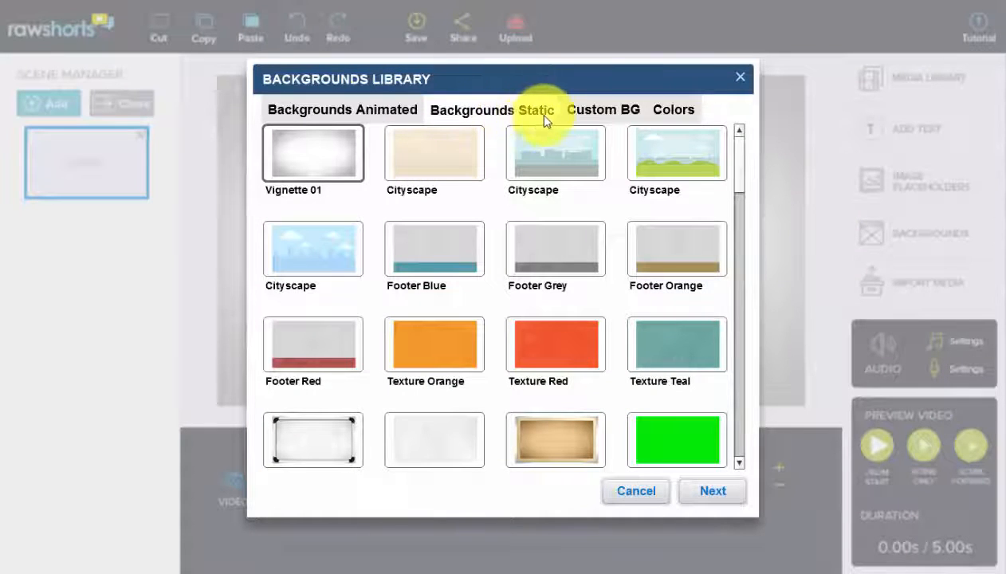
Select the blue-sky Cityscape static thumbnail in the Backgrounds library.
{"action": "left_click", "coordinate": [604, 108]}
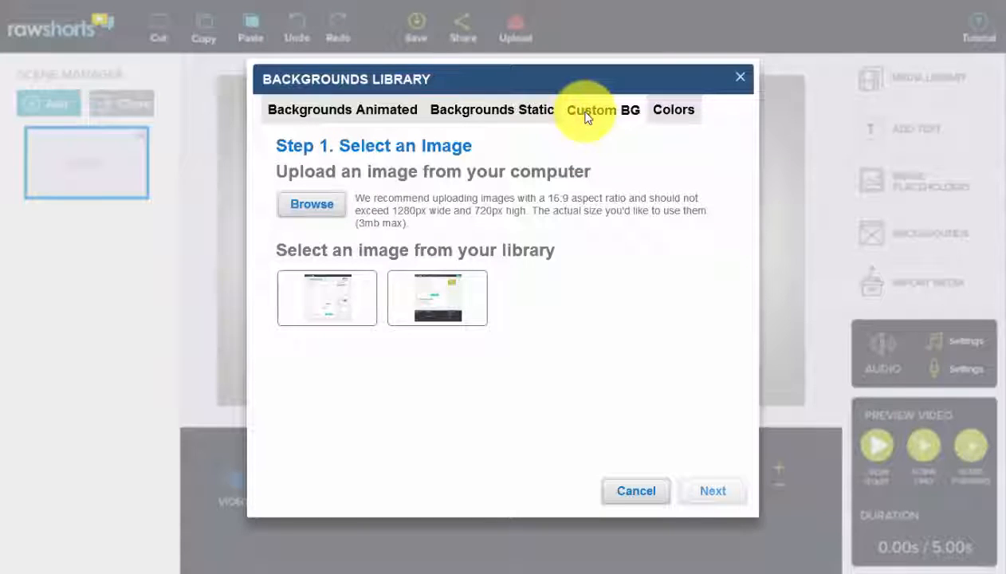
{"action": "left_click", "coordinate": [673, 108]}
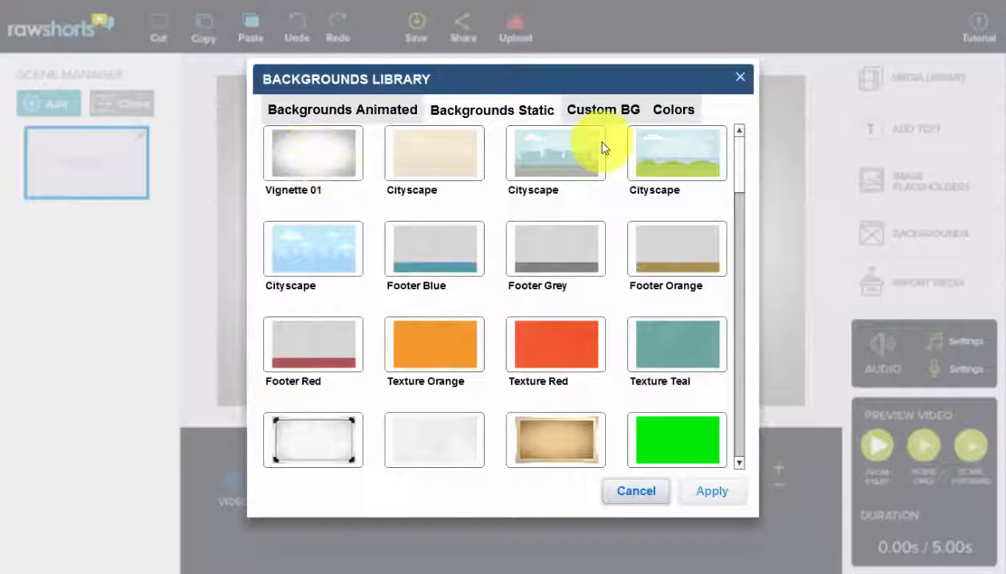
{"action": "mouse_move", "coordinate": [534, 146]}
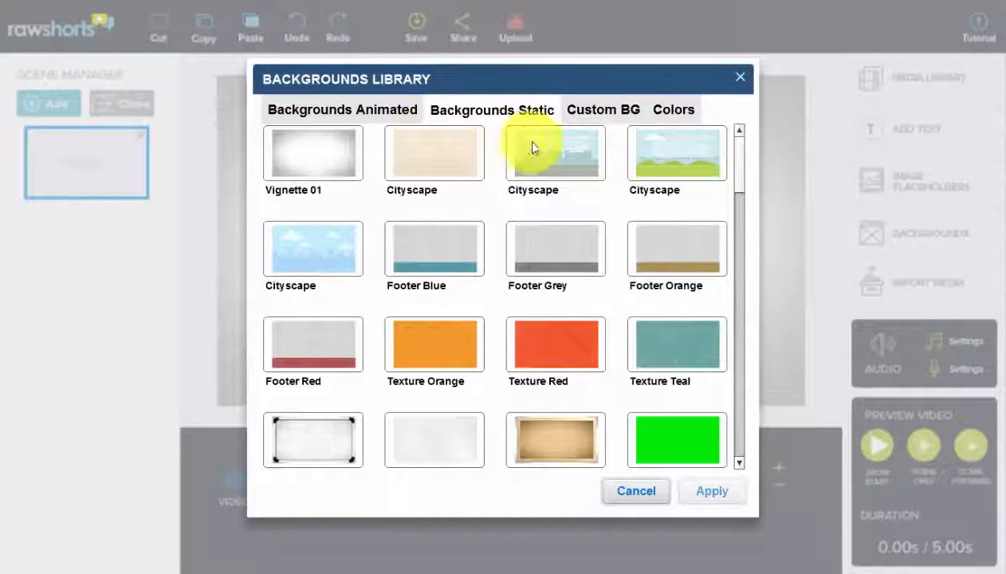
{"action": "left_click", "coordinate": [313, 248]}
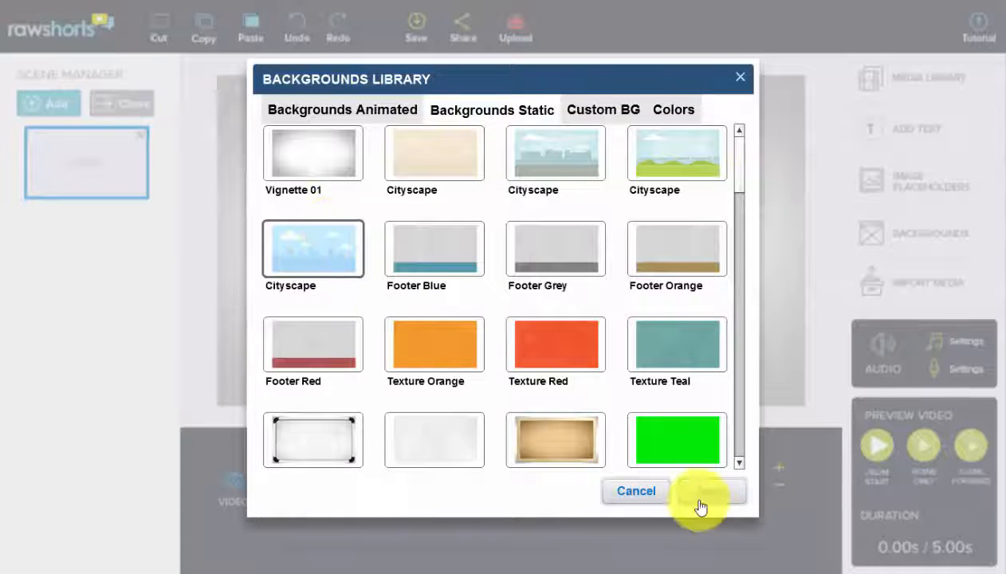
Apply Cityscape to scene 1 and reopen the library on the Custom BG page.
{"action": "left_click", "coordinate": [636, 491]}
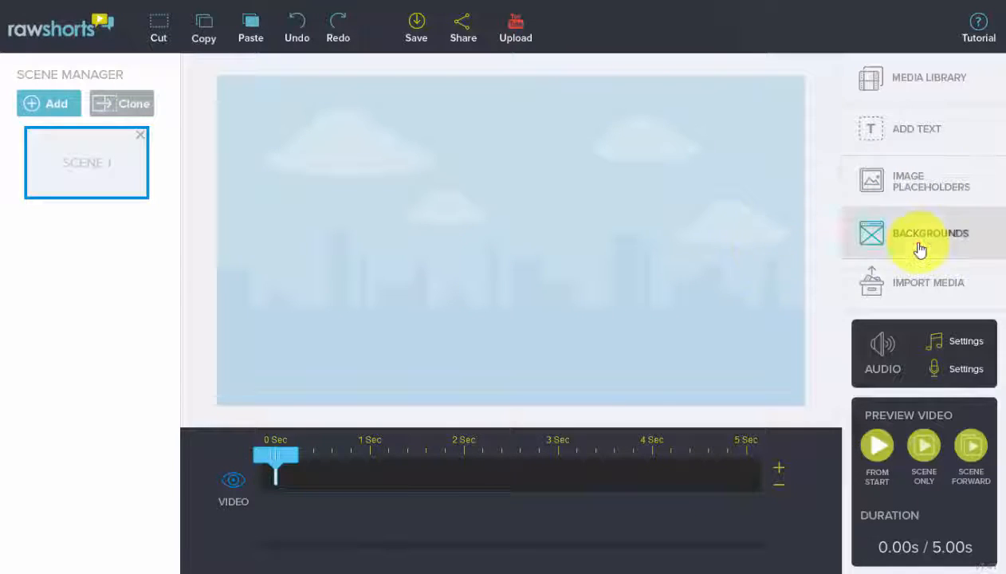
{"action": "left_click", "coordinate": [921, 233]}
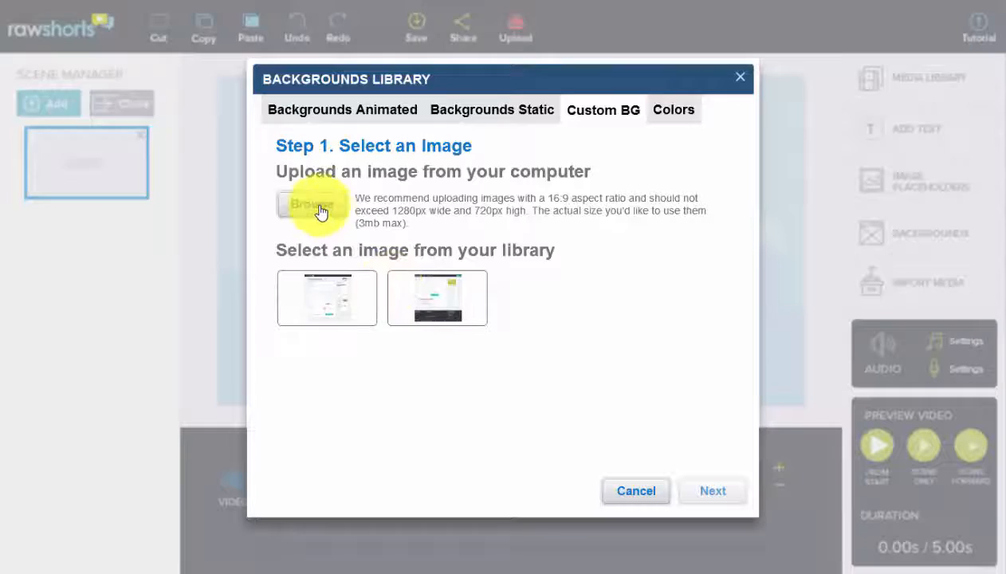
Upload BG01.jpg as a custom background and continue to its scaling preview.
{"action": "left_click", "coordinate": [311, 204]}
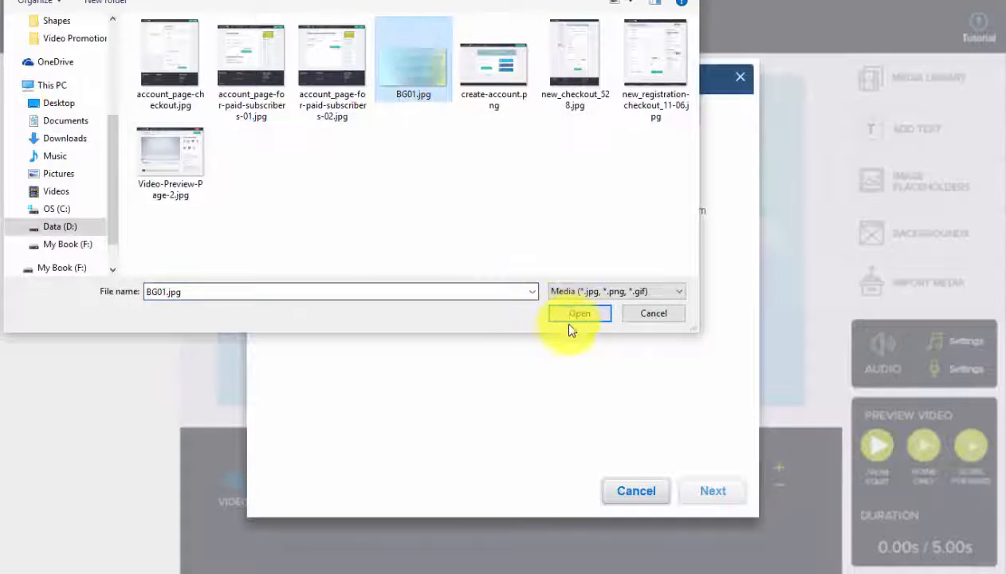
{"action": "left_click", "coordinate": [578, 312]}
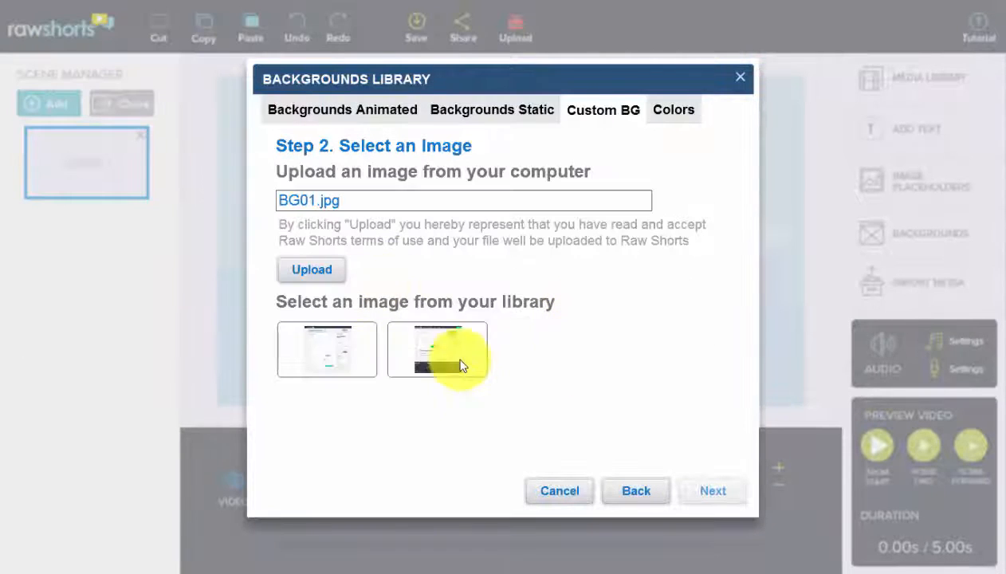
{"action": "left_click", "coordinate": [311, 268]}
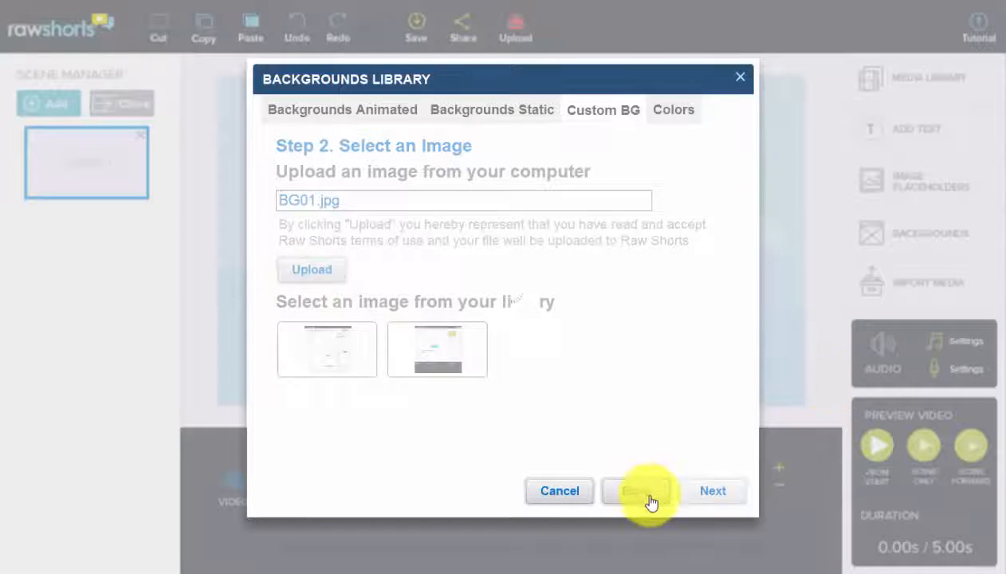
{"action": "left_click", "coordinate": [712, 491]}
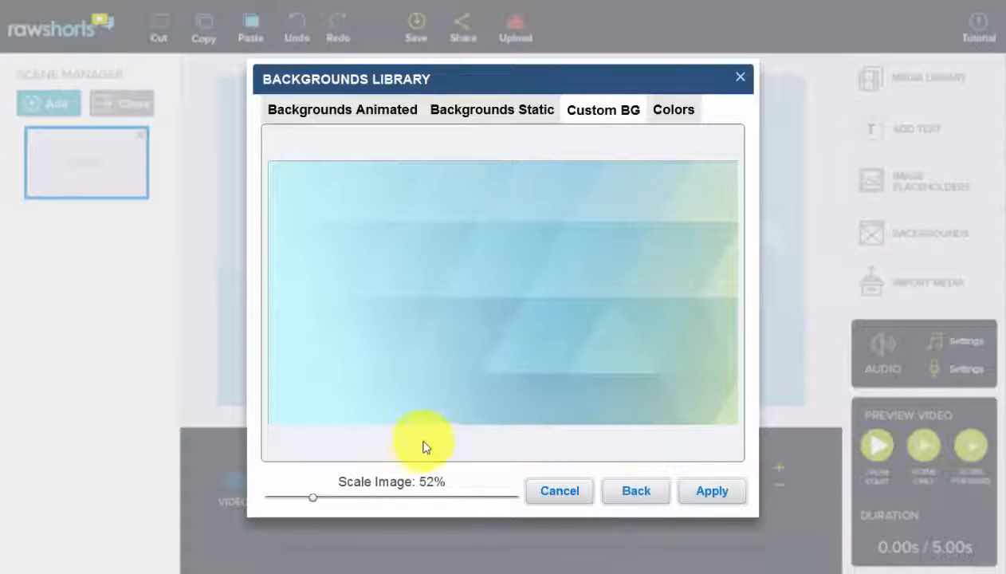
Scale BG01.jpg to about 54%, apply it to scene 1, and reopen Backgrounds.
{"action": "left_click_drag", "start_coordinate": [313, 498], "coordinate": [351, 497]}
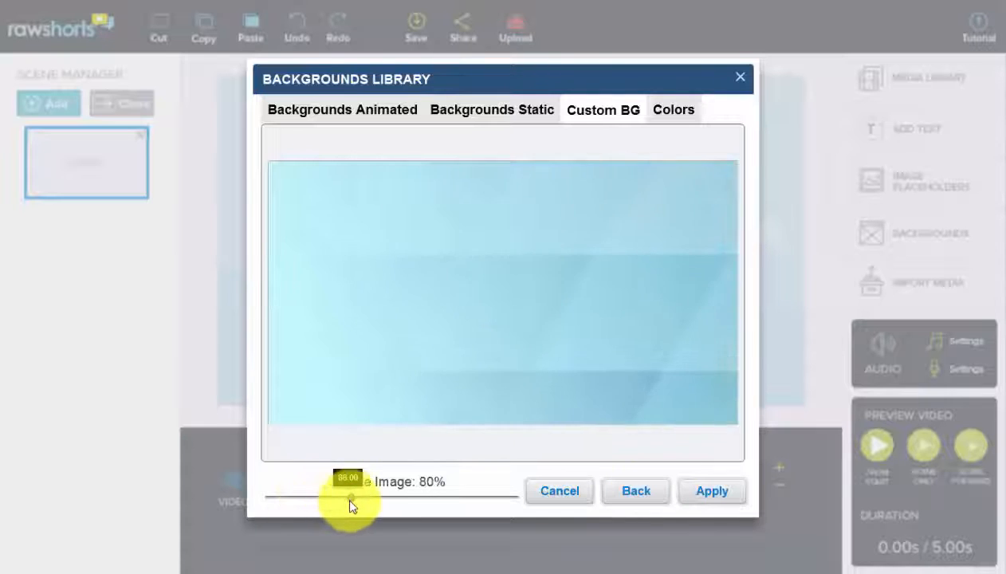
{"action": "left_click_drag", "start_coordinate": [349, 497], "coordinate": [316, 497]}
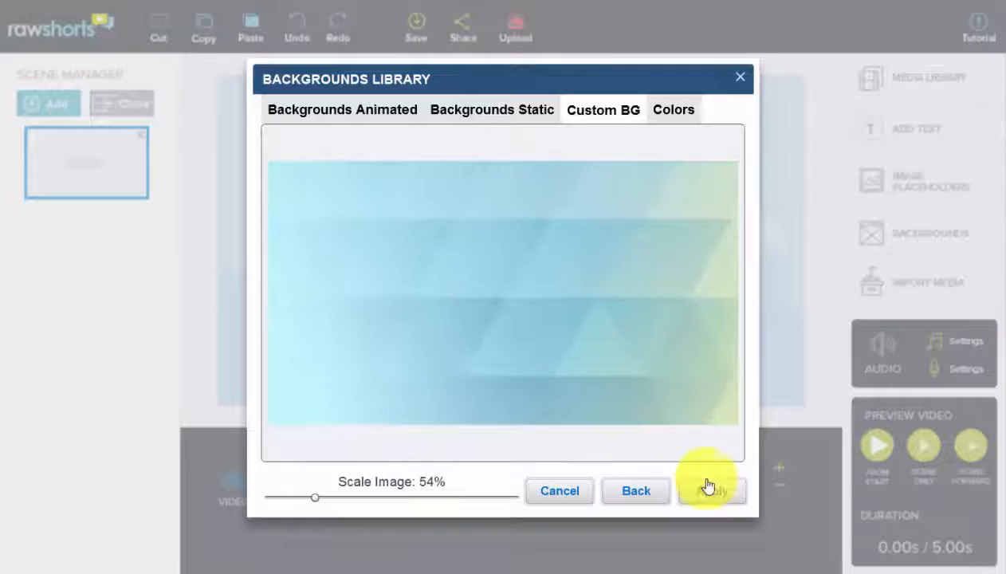
{"action": "left_click", "coordinate": [709, 490]}
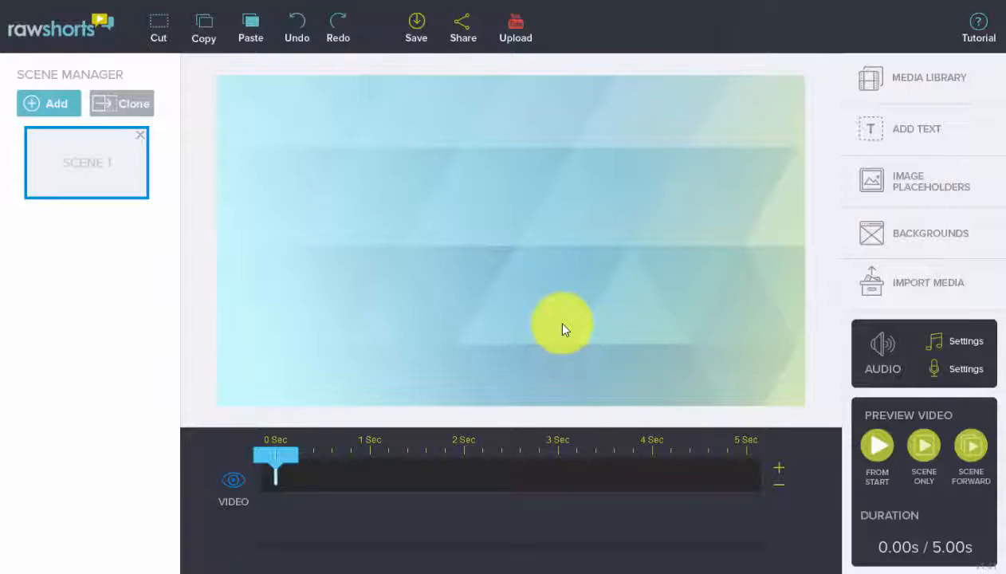
{"action": "left_click", "coordinate": [930, 233]}
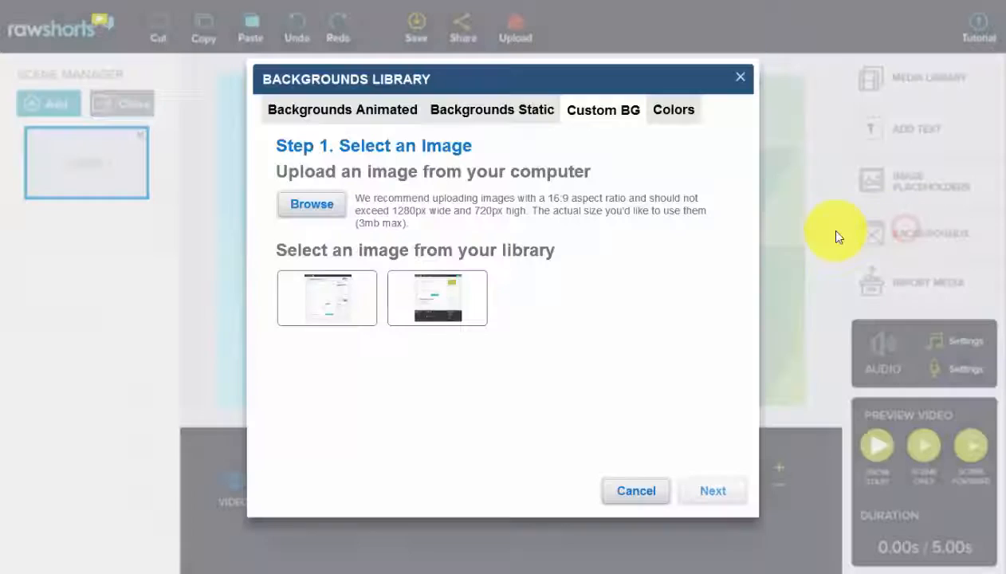
Pick light cyan #BFFAFF in the Colors spectrum and apply it to scene 1.
{"action": "left_click", "coordinate": [673, 110]}
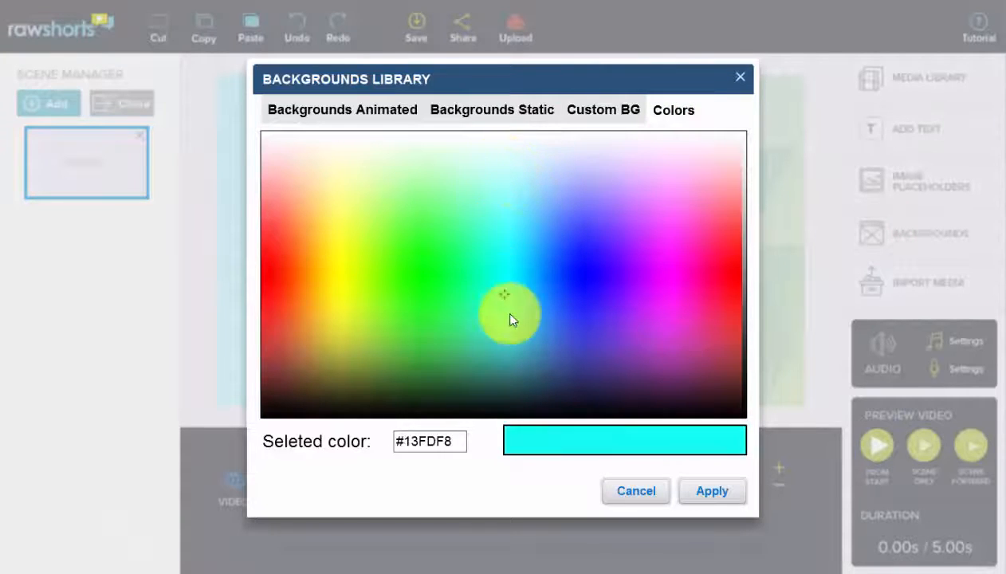
{"action": "left_click", "coordinate": [522, 201]}
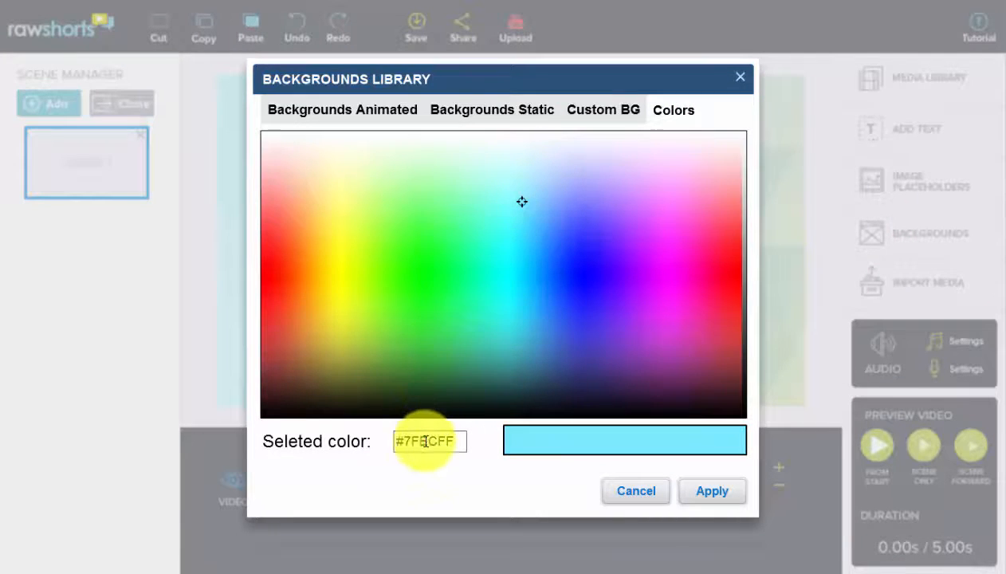
{"action": "left_click", "coordinate": [519, 201]}
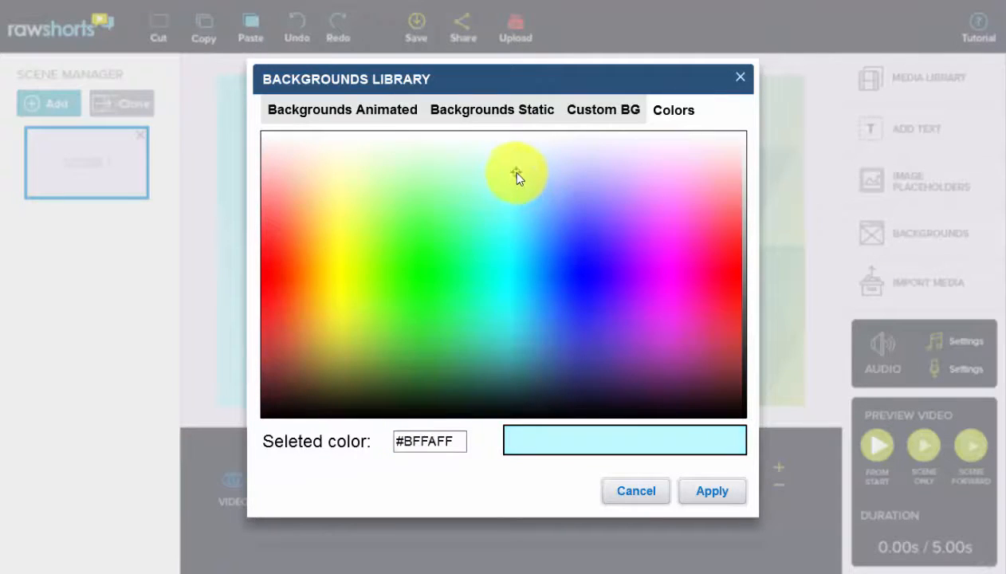
{"action": "left_click", "coordinate": [711, 491]}
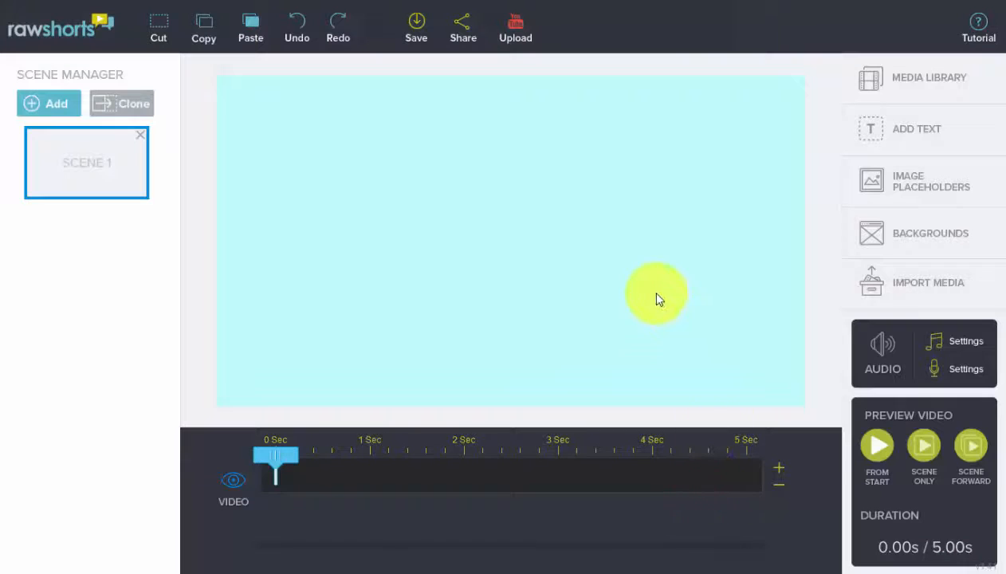